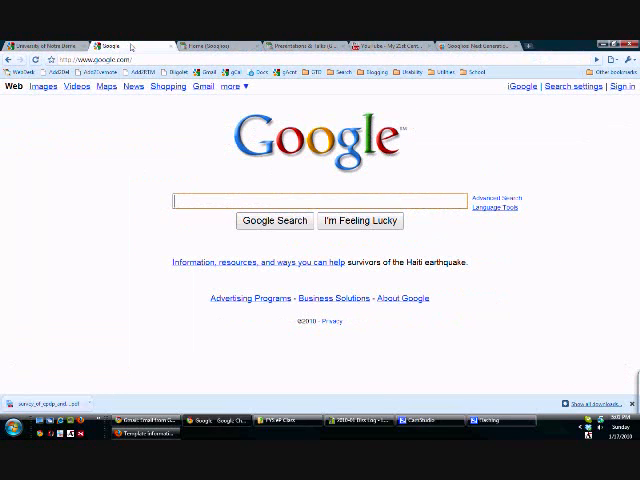
mouse_move(212, 108)
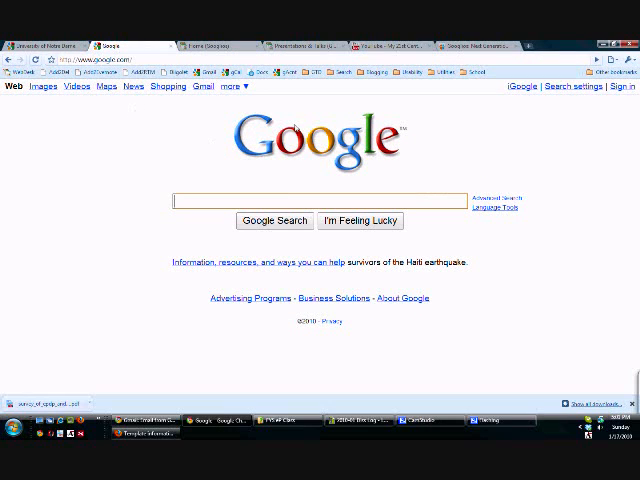
mouse_move(622, 100)
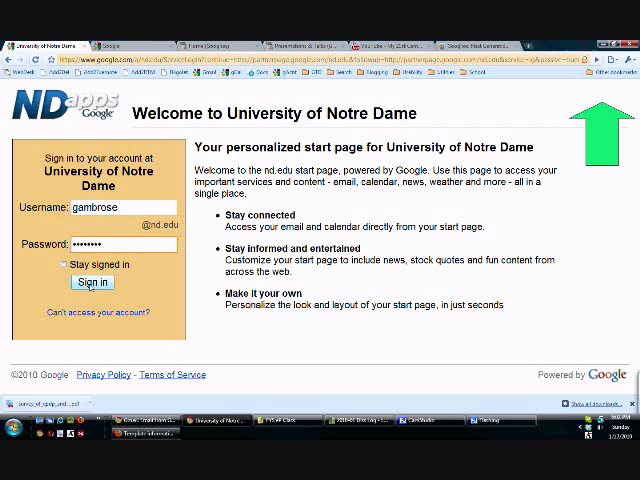
Step: Sign in to the Notre Dame Google Apps account and open the Sites list
click(91, 282)
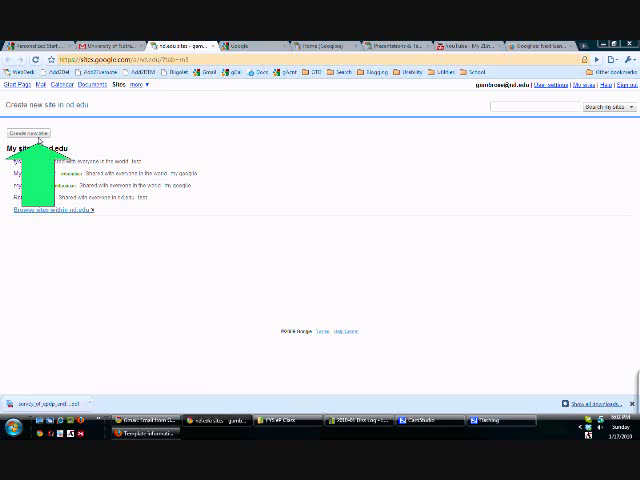
Step: Start a new site from the My sites page
click(32, 131)
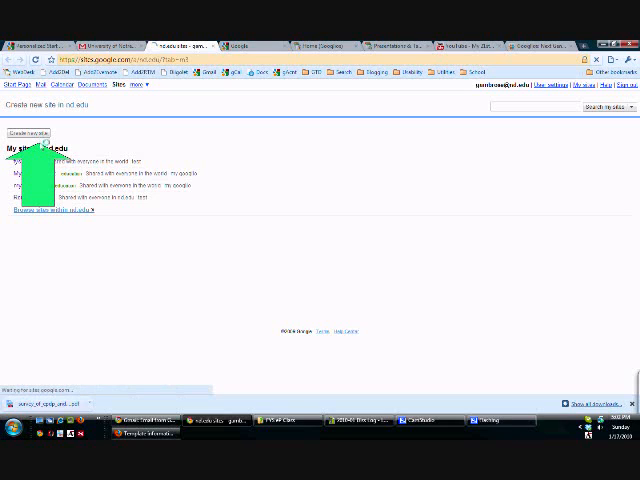
click(29, 133)
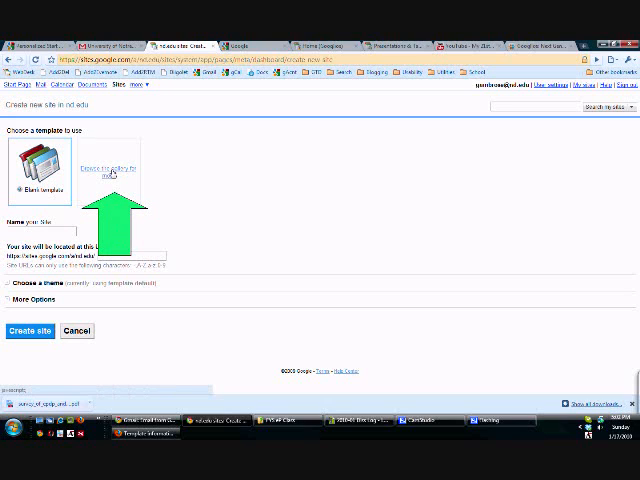
Step: Browse the template gallery to find the Spring 2010 ND Googlio Template
click(111, 168)
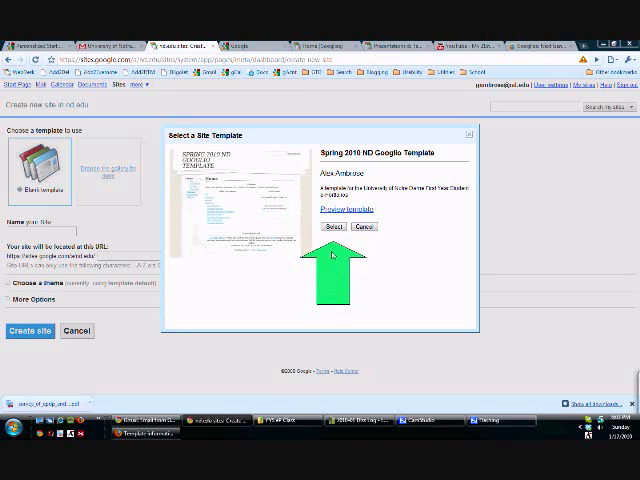
Step: Select the Spring 2010 ND Googlio Template and name the site 'My FYS TEST GOOGLIO'
click(338, 226)
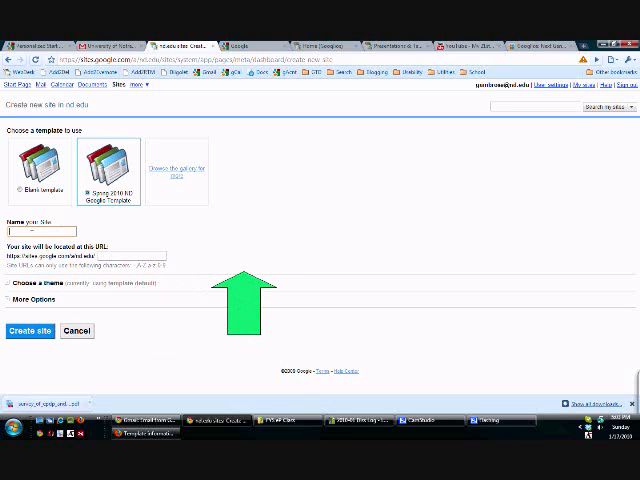
text(MM)
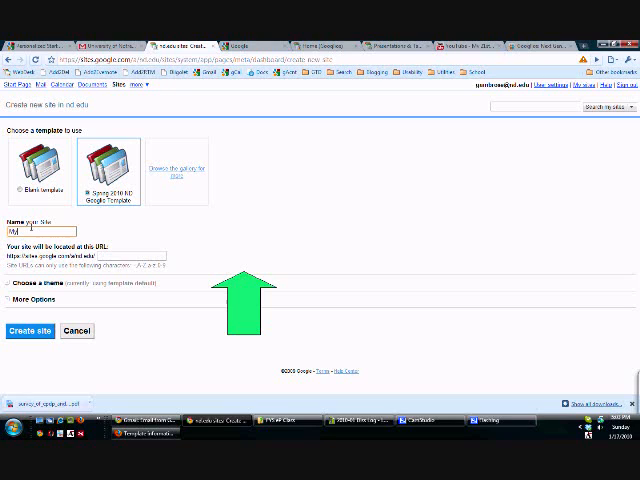
text(My FY5)
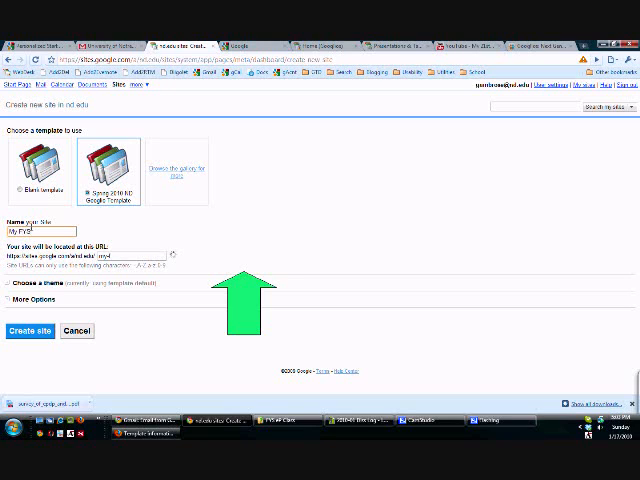
text(TEST)
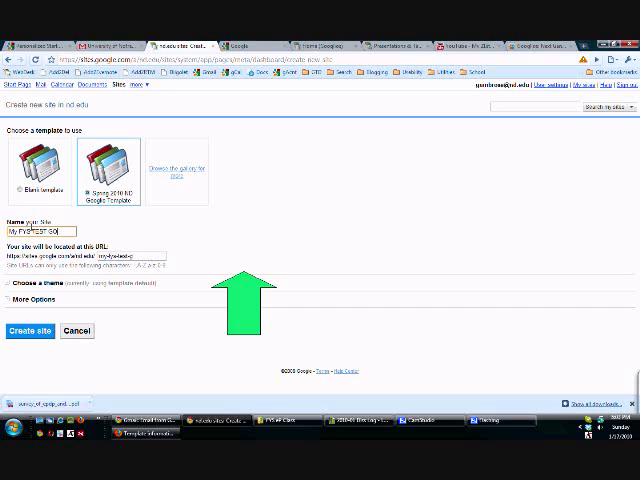
text(GOOGLG)
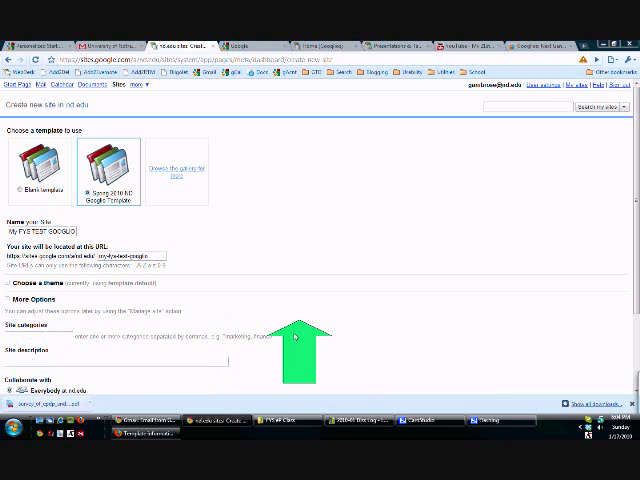
Step: Enter 'education' as the site category and begin the site description
scroll(down, 3)
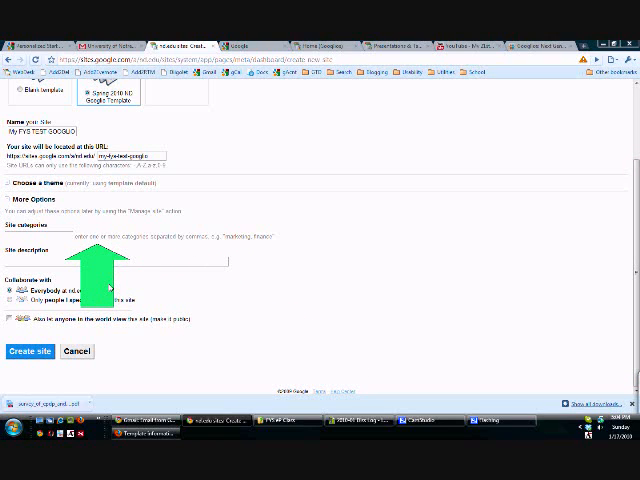
click(40, 237)
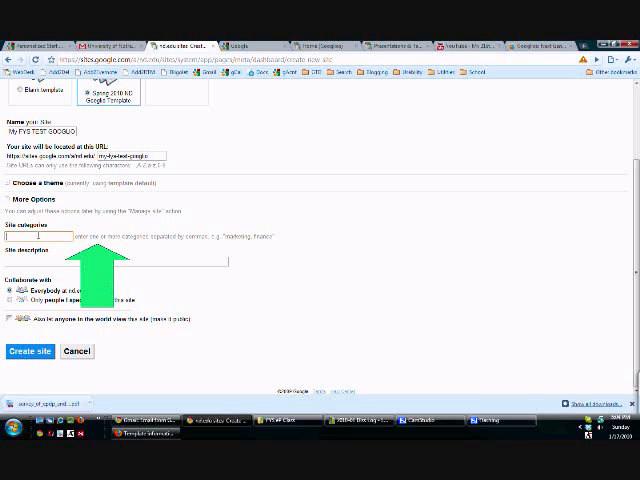
text(DM)
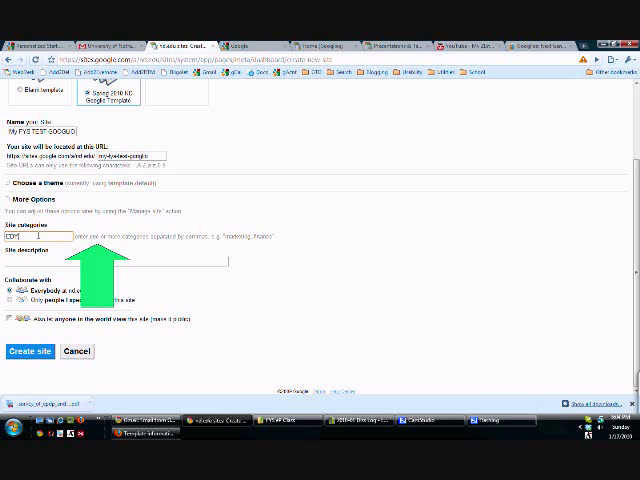
text(education)
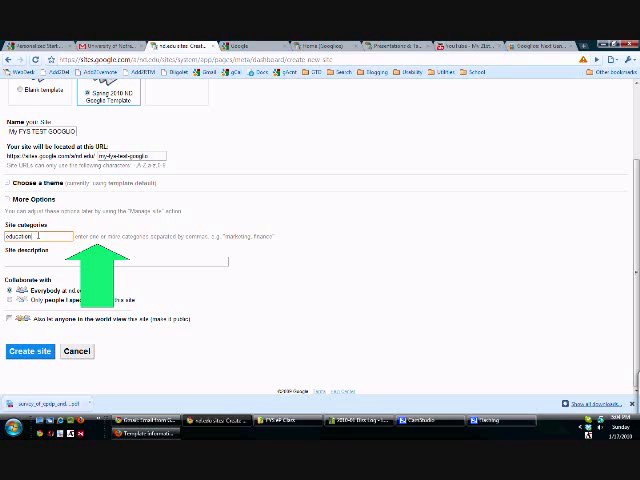
text(my si)
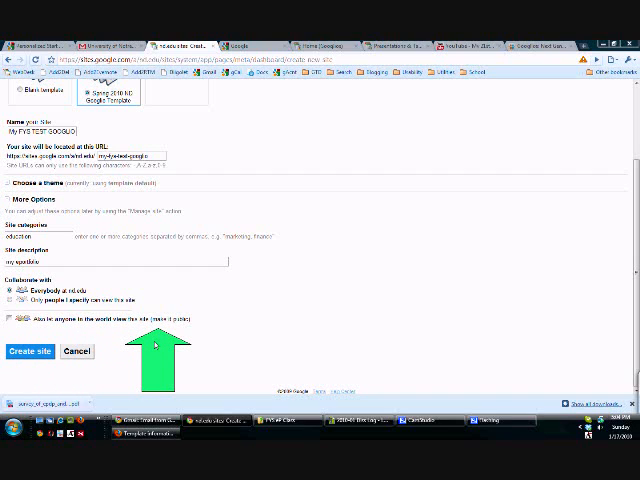
mouse_move(50, 330)
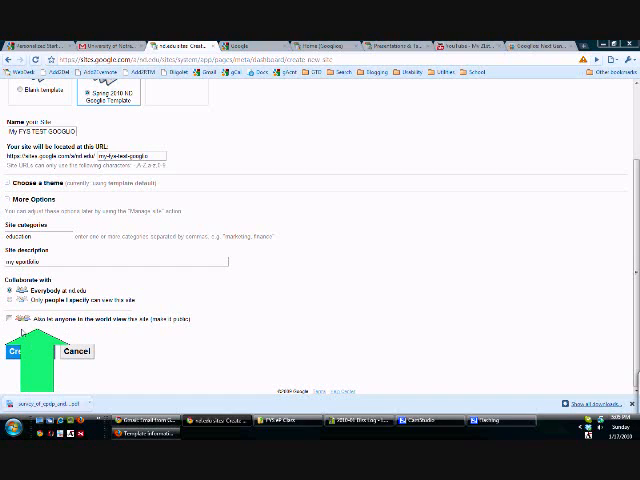
Step: Let anyone in the world view the site, then create it
click(17, 317)
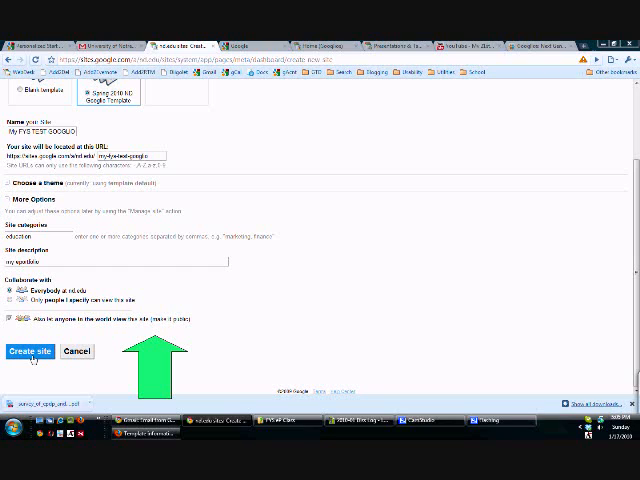
click(30, 351)
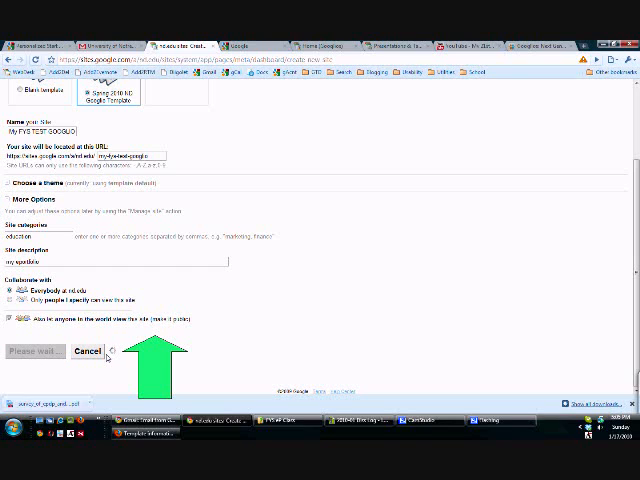
click(36, 351)
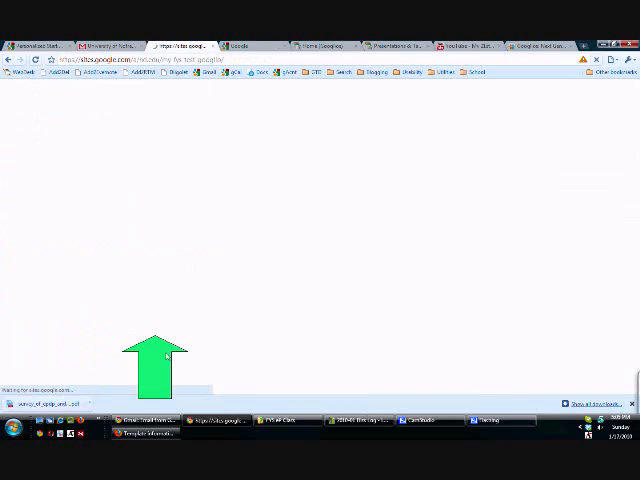